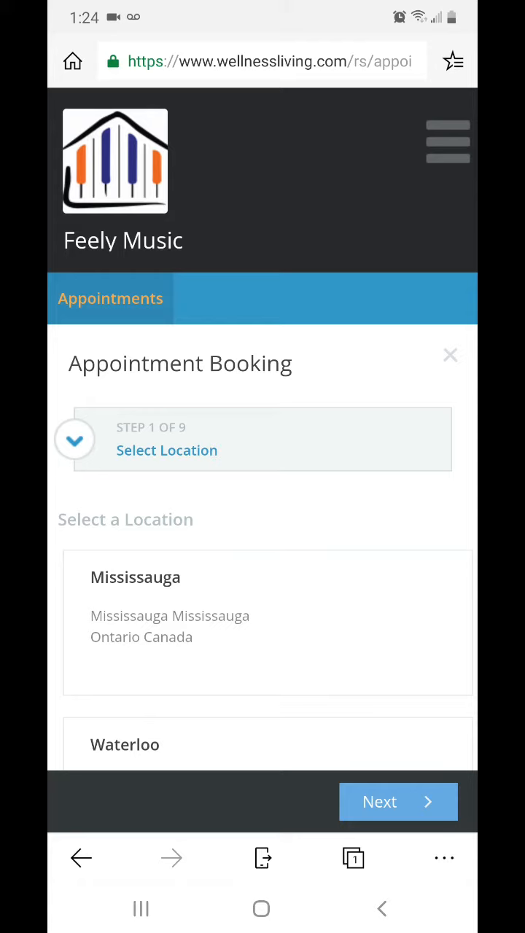
- Switch the account from client booking to Staff View via the main menu
click(447, 140)
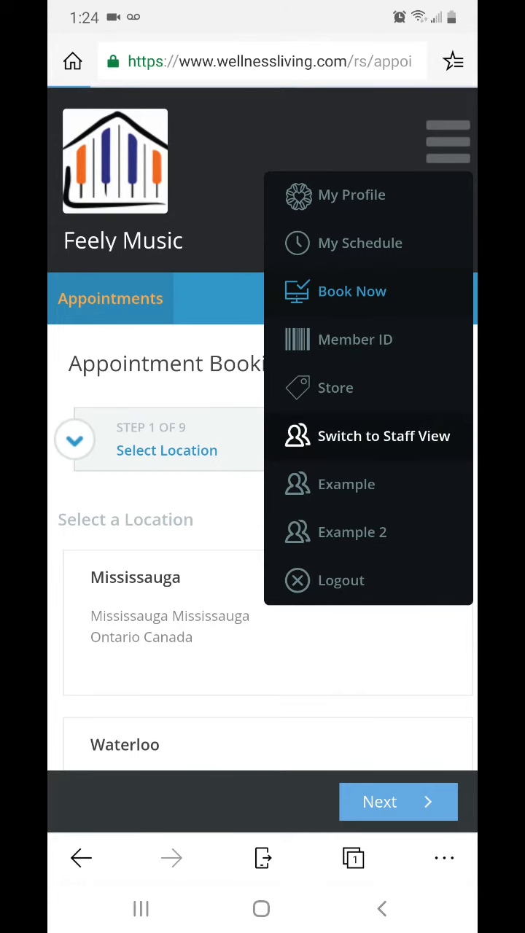
click(383, 434)
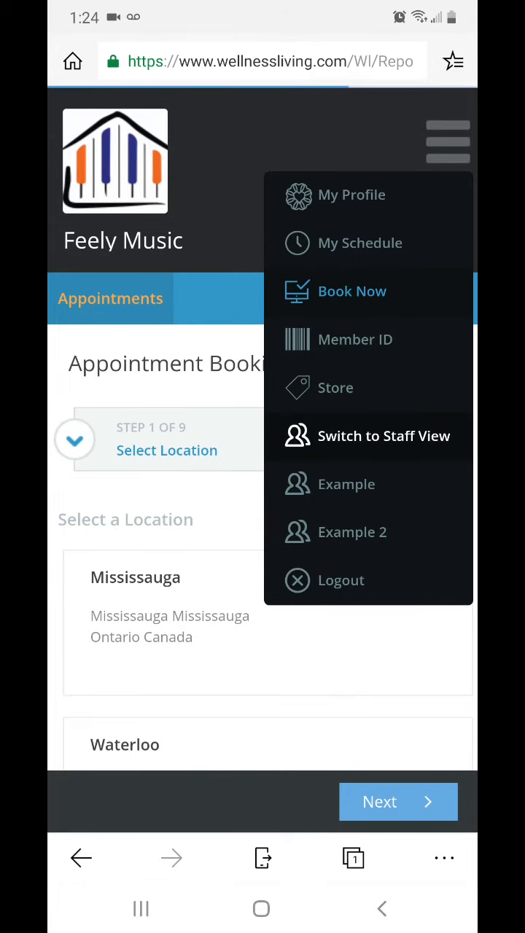
click(384, 435)
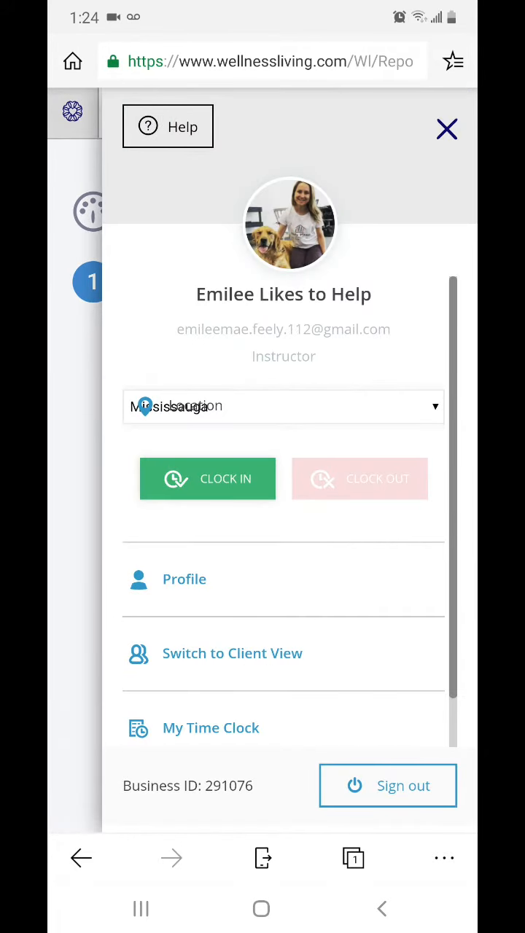
- Bring up the staff profile's Profile Details and browse down to the street address field
click(183, 579)
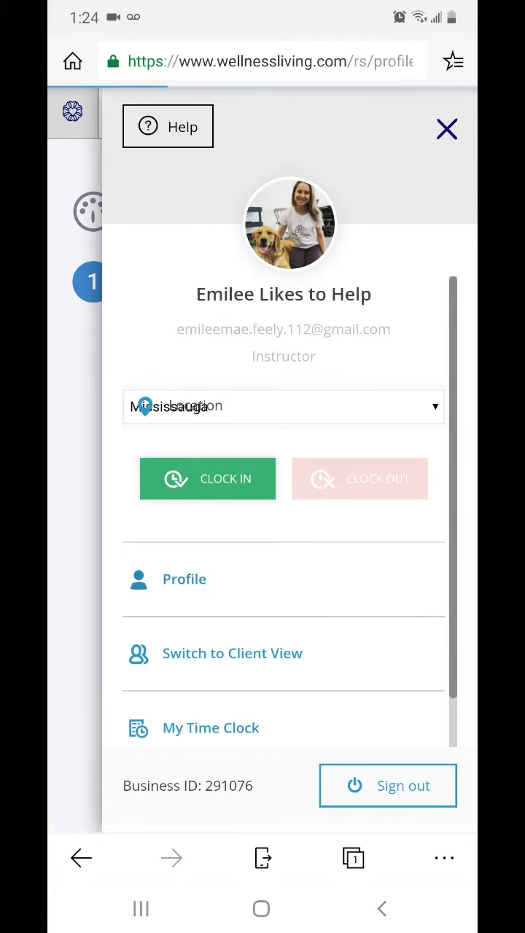
click(446, 128)
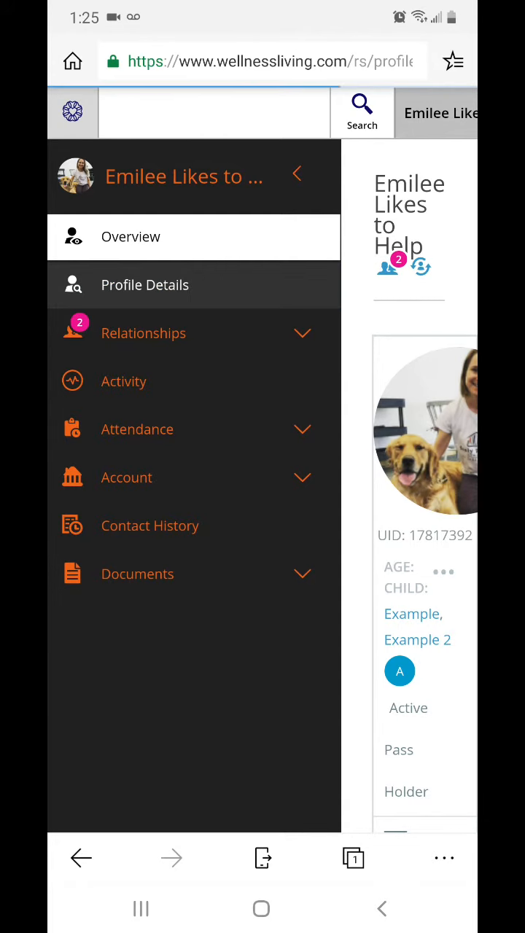
click(144, 284)
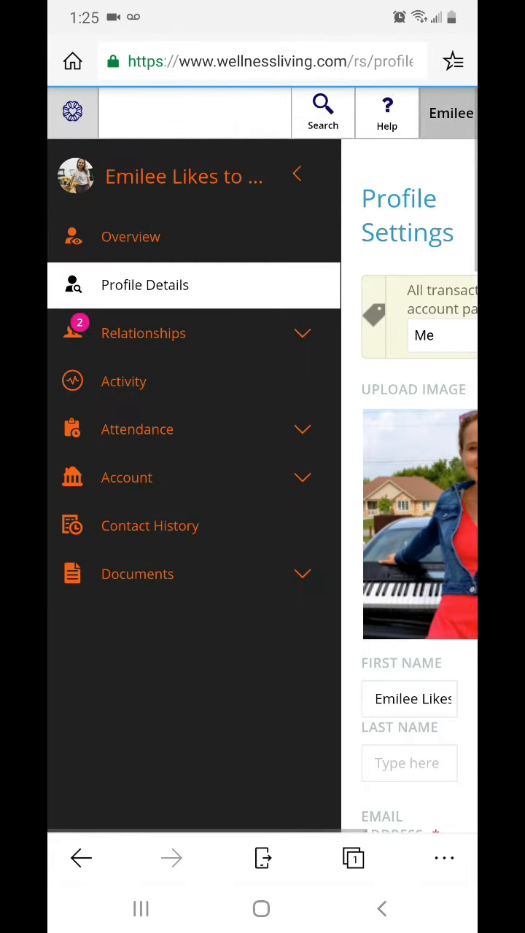
scroll(down, 3)
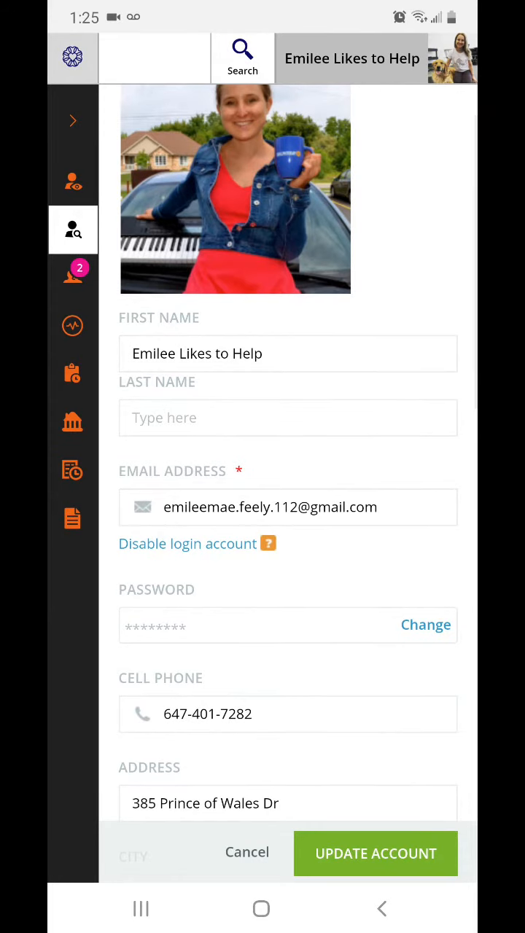
scroll(down, 3)
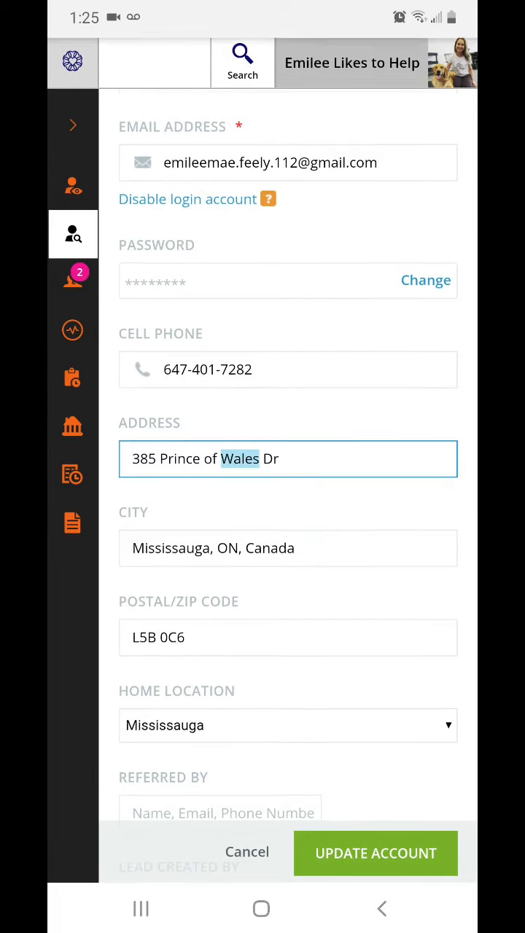
double_click(204, 457)
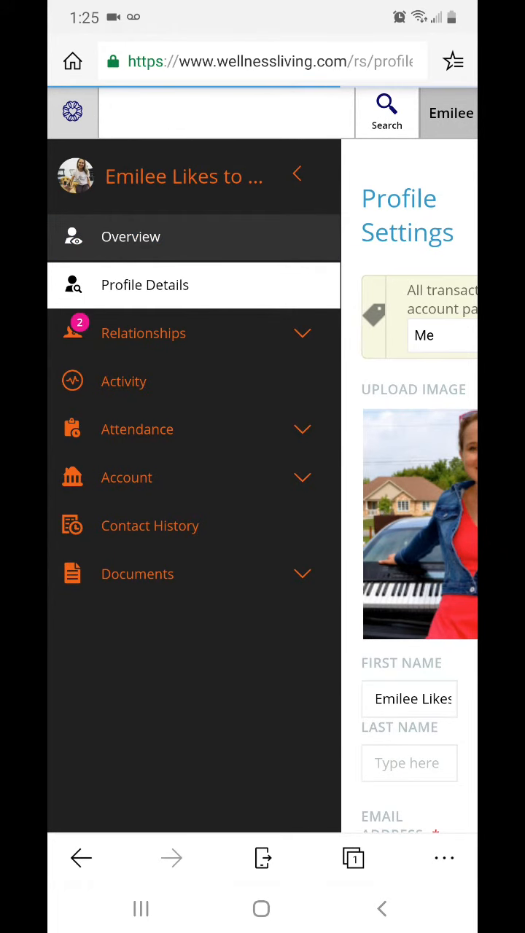
- Return to Overview and reach the Staff Members page showing weekly working hours
click(131, 236)
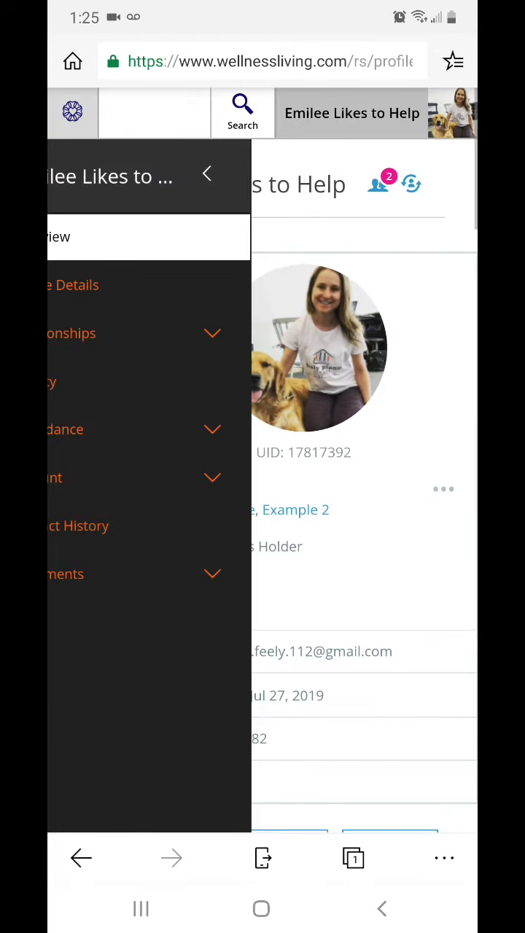
click(207, 173)
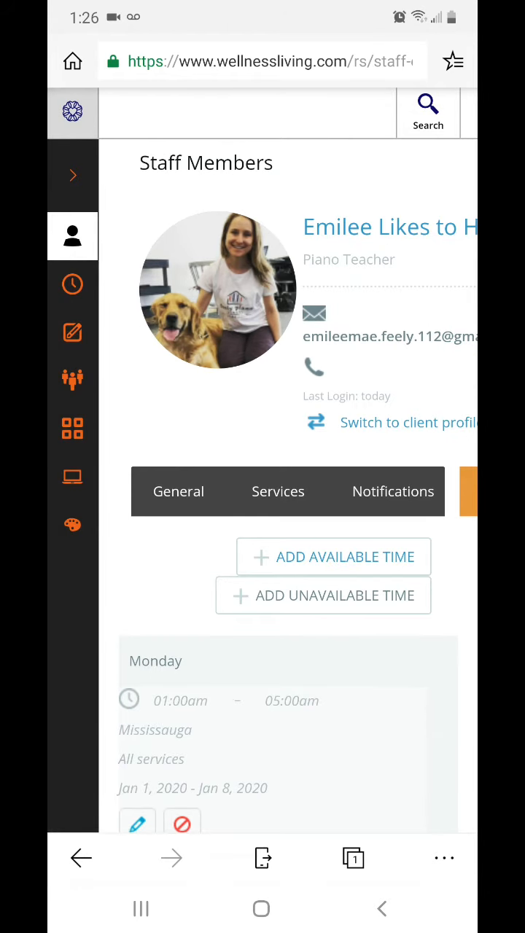
scroll(right, 3)
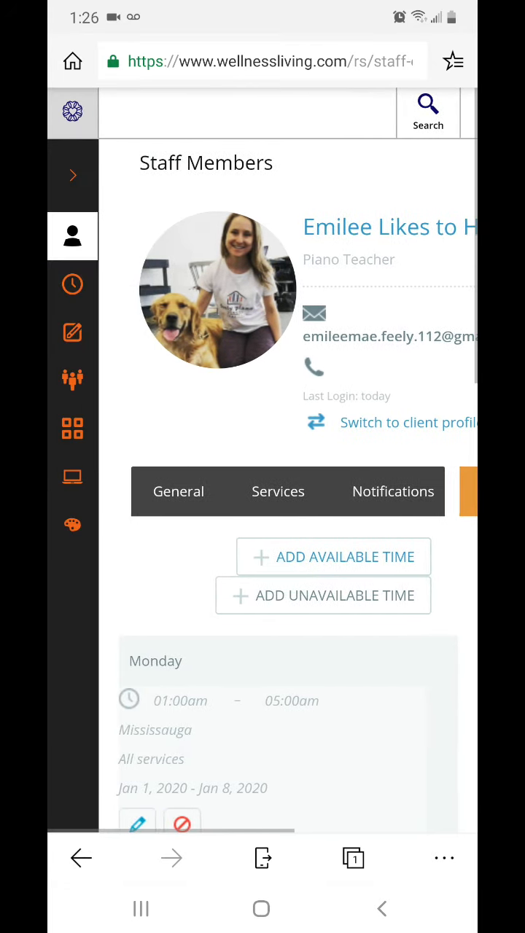
scroll(down, 3)
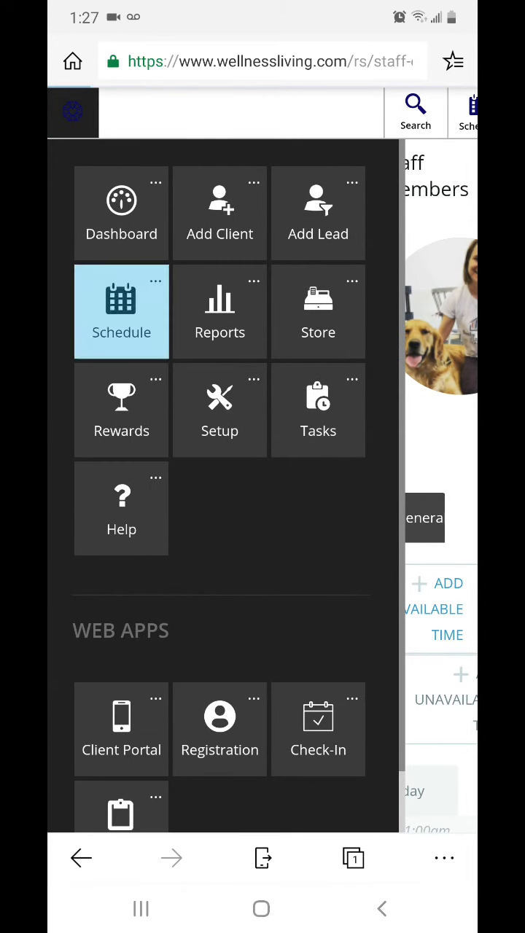
- Show the December 2019 schedule and scroll to Thursday the 5th
click(121, 312)
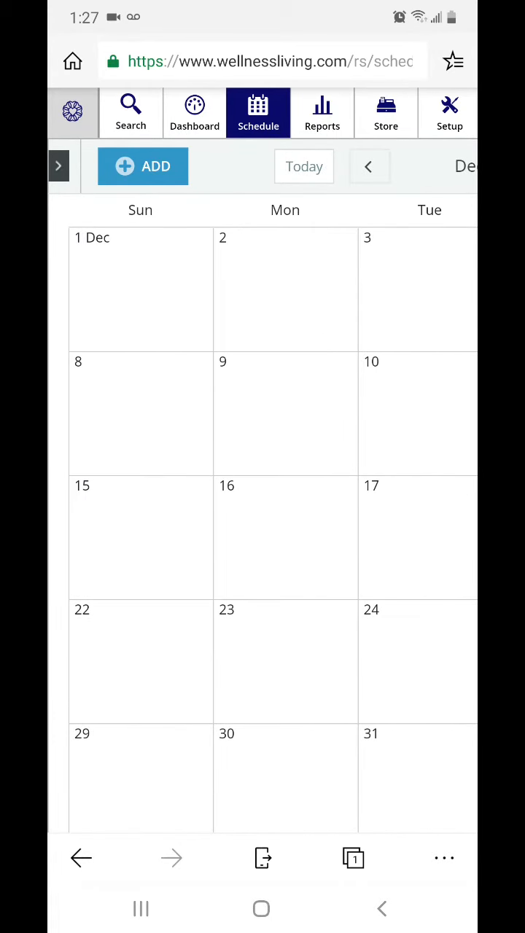
click(58, 166)
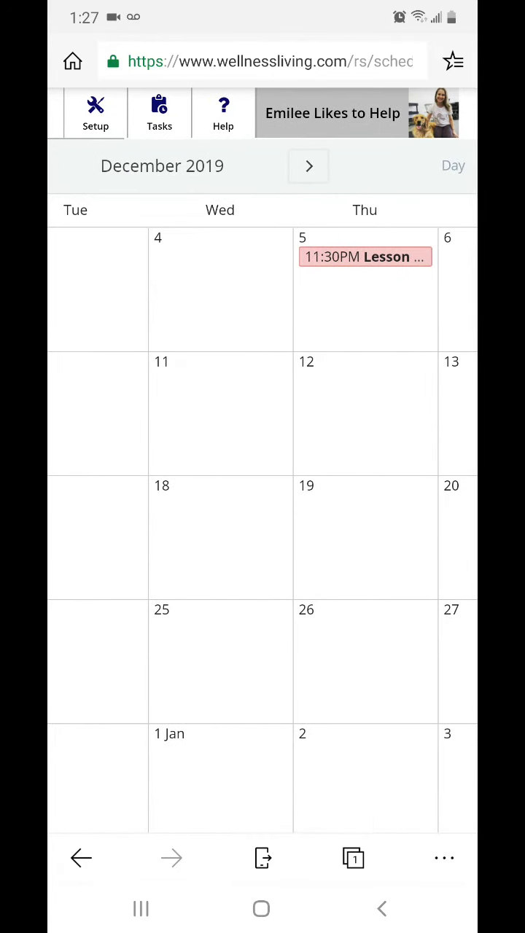
scroll(right, 3)
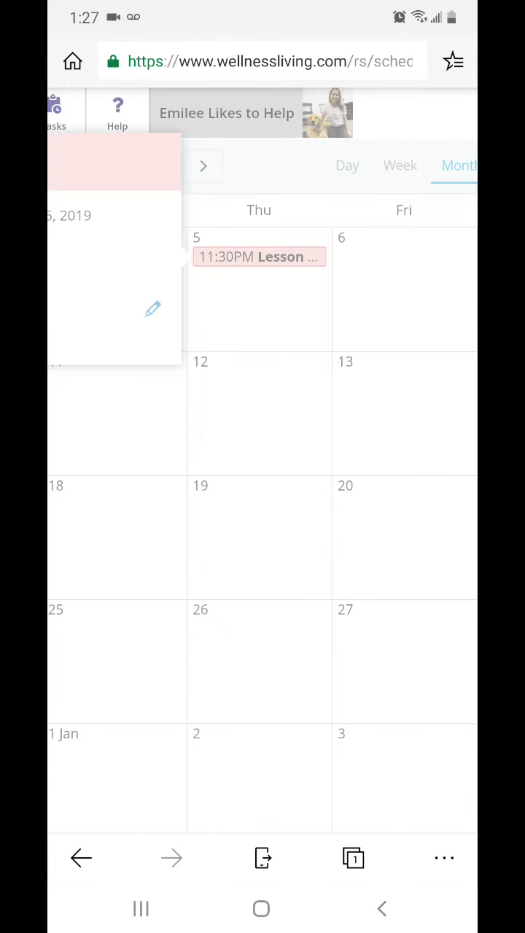
- View the 11:30PM Lesson on December 5 and the booked client's profile
click(260, 256)
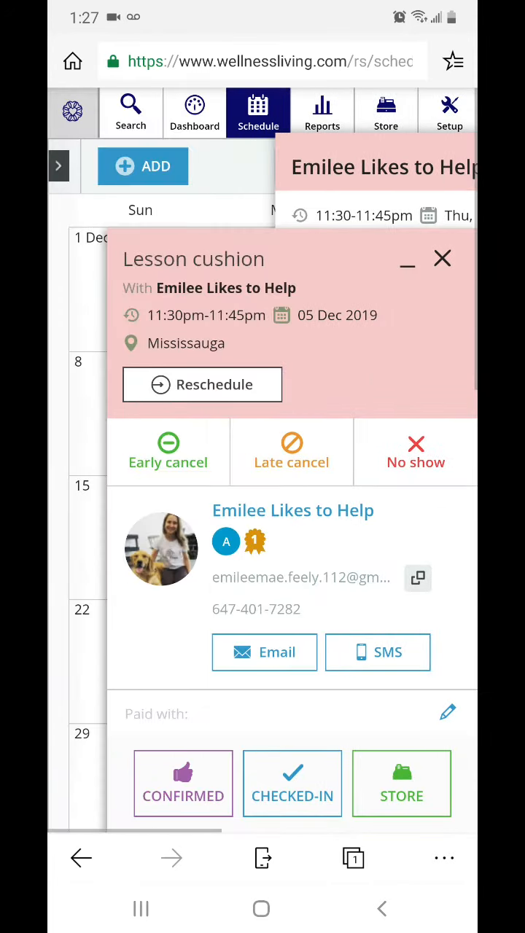
click(441, 260)
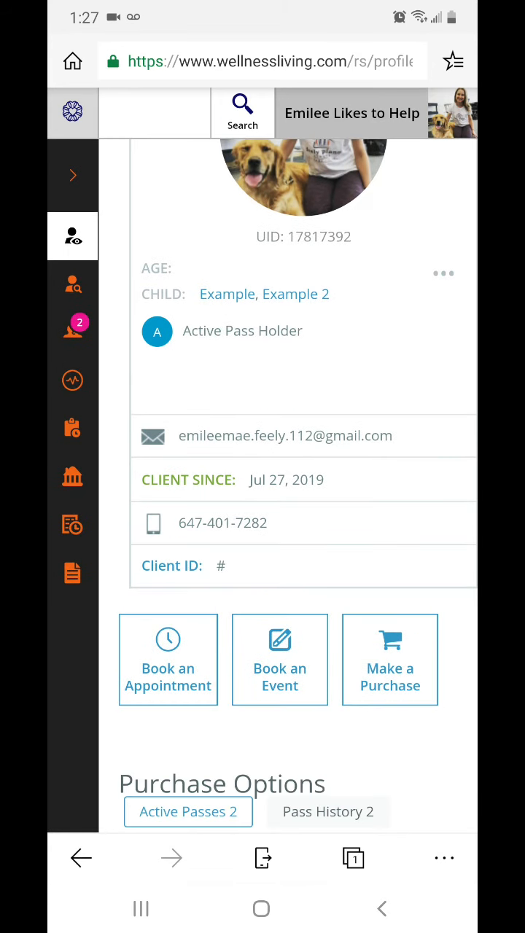
- Start Make a Purchase for the client and search the store for 'agenda'
click(389, 659)
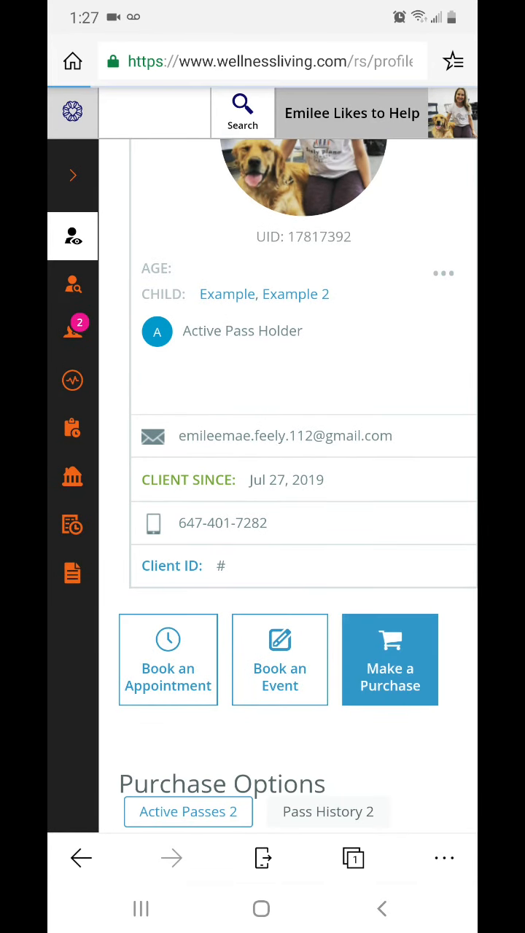
click(389, 659)
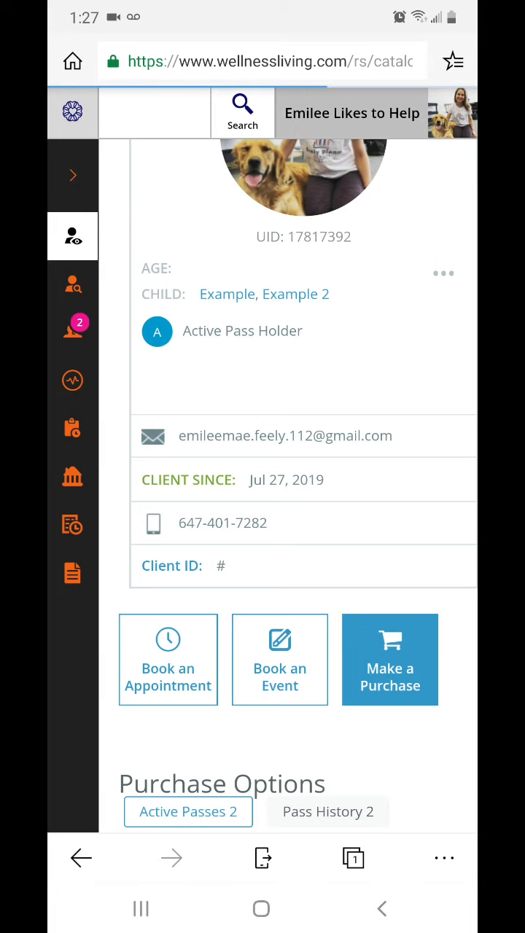
click(389, 659)
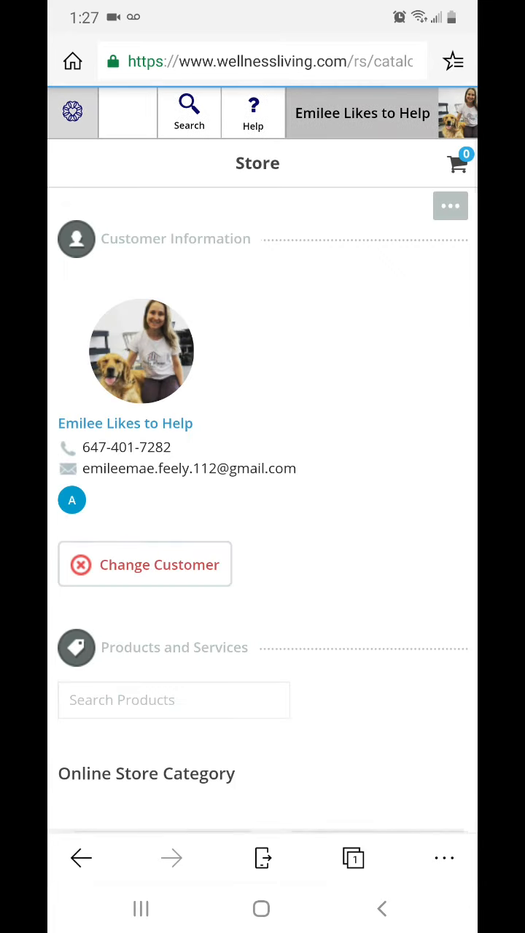
scroll(down, 3)
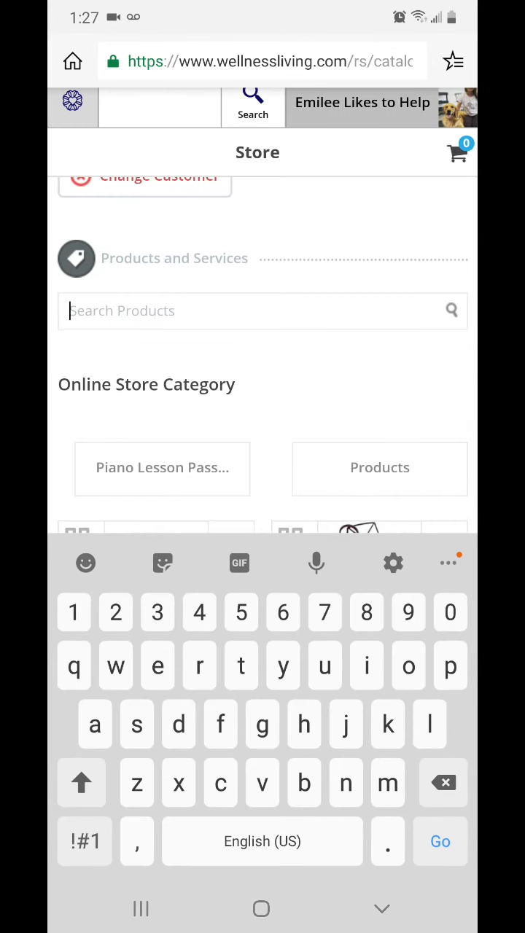
text(agenda)
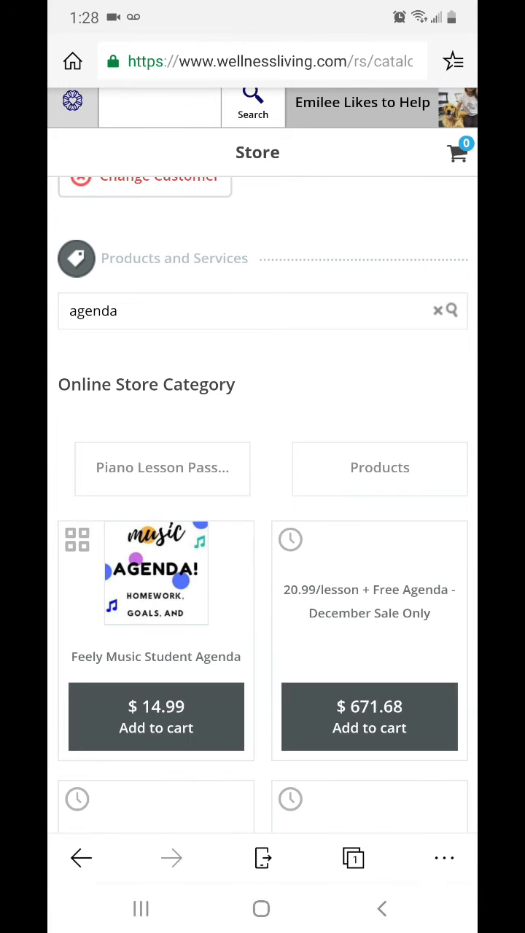
- Add the Feely Music Student Agenda to the cart, totaling $14.99
click(156, 727)
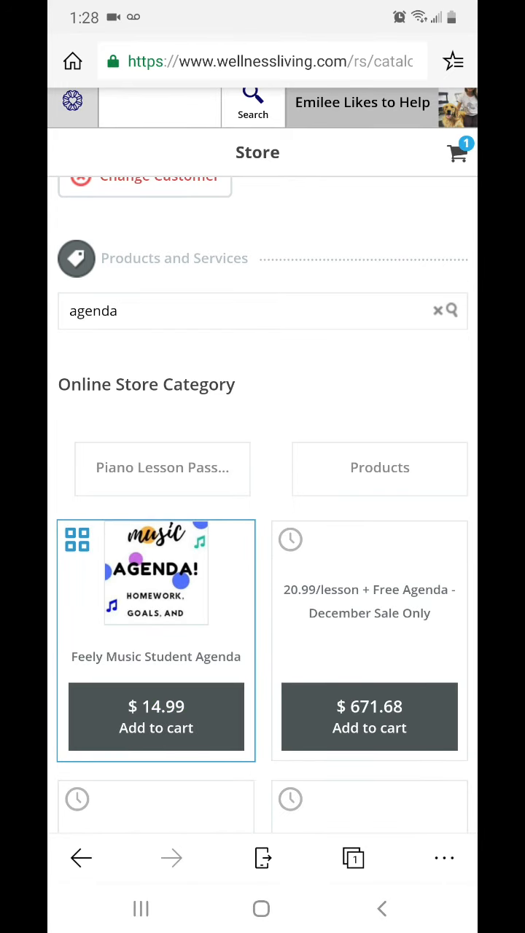
click(156, 717)
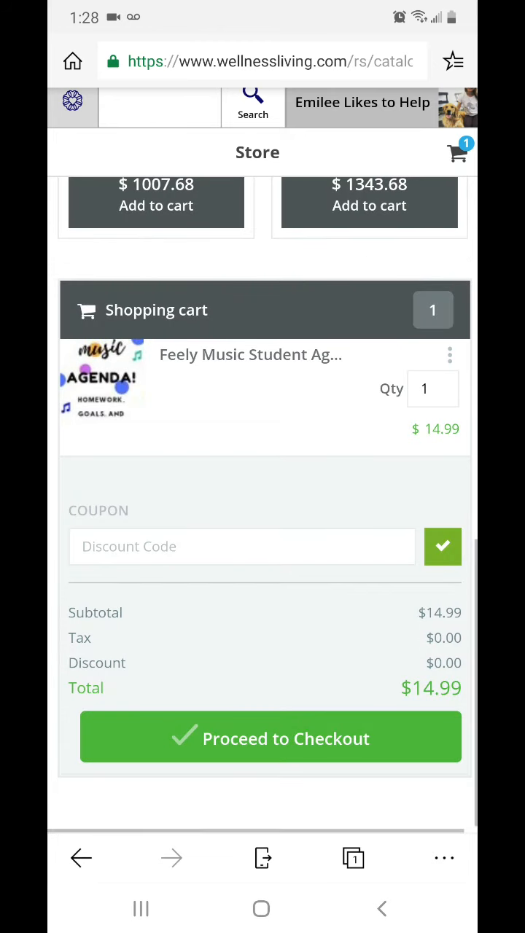